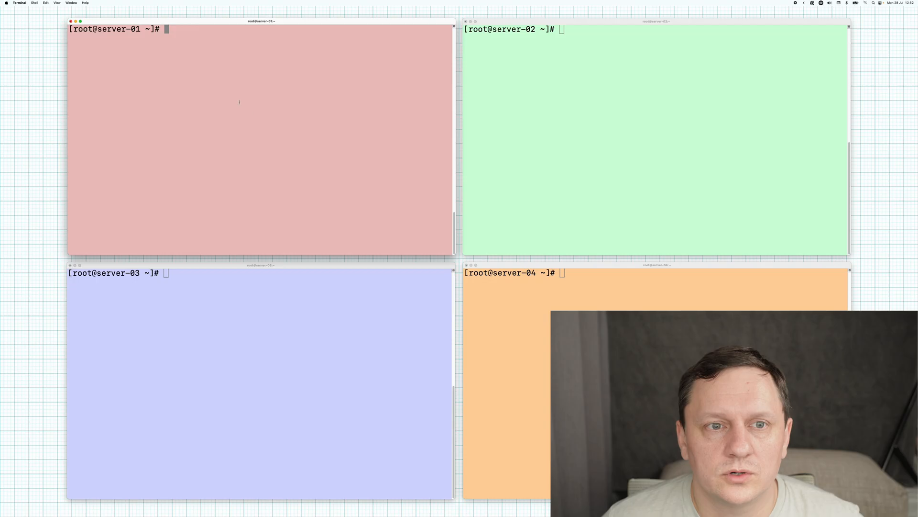
Check server-01's Python version and GPUs with nvidia-smi, and begin the /cluster/llm mkdir
type("python -V")
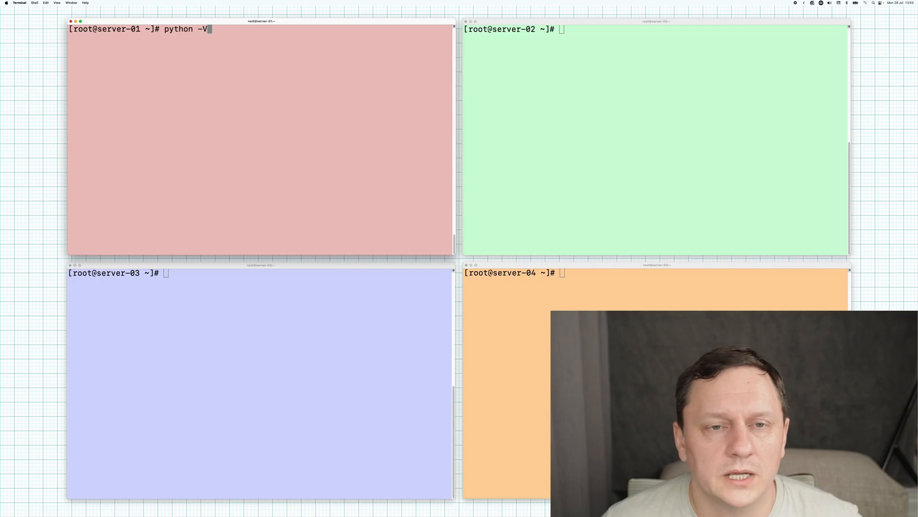
type("cat /etc/redhat-release")
key("Return")
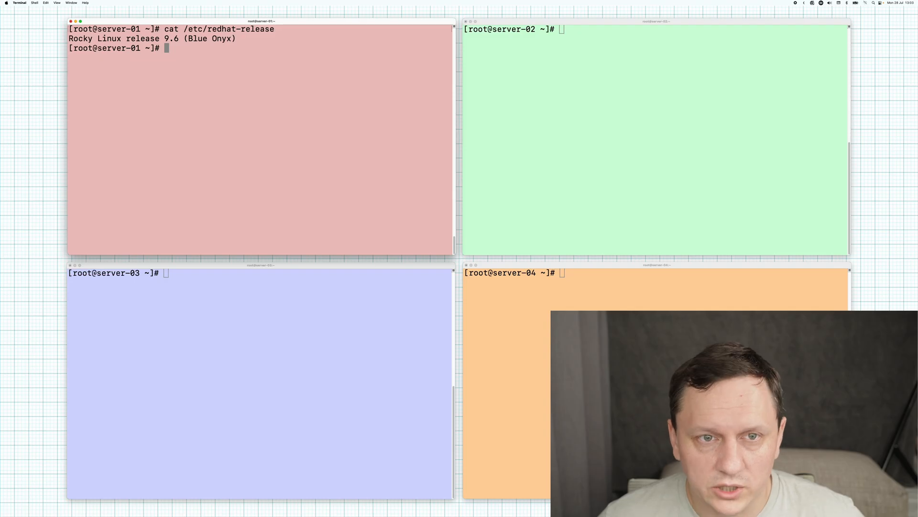
type("nvidia-smi")
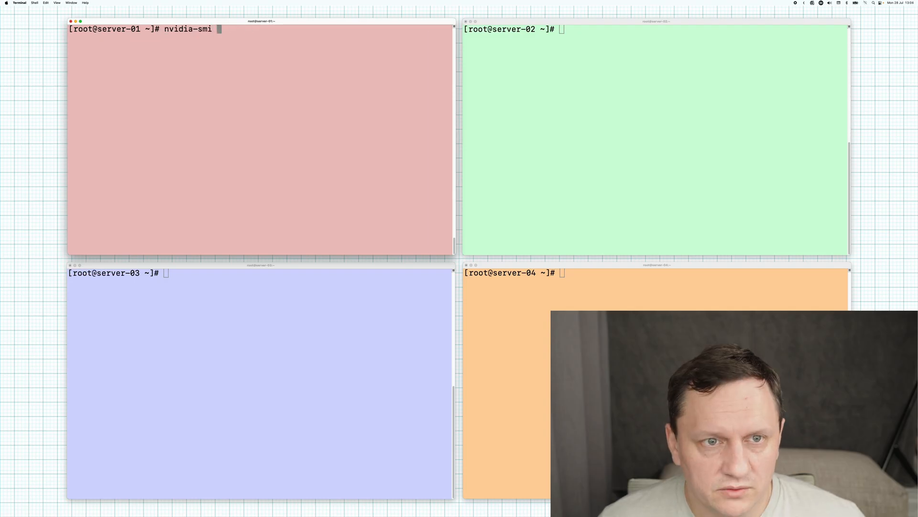
key("Return")
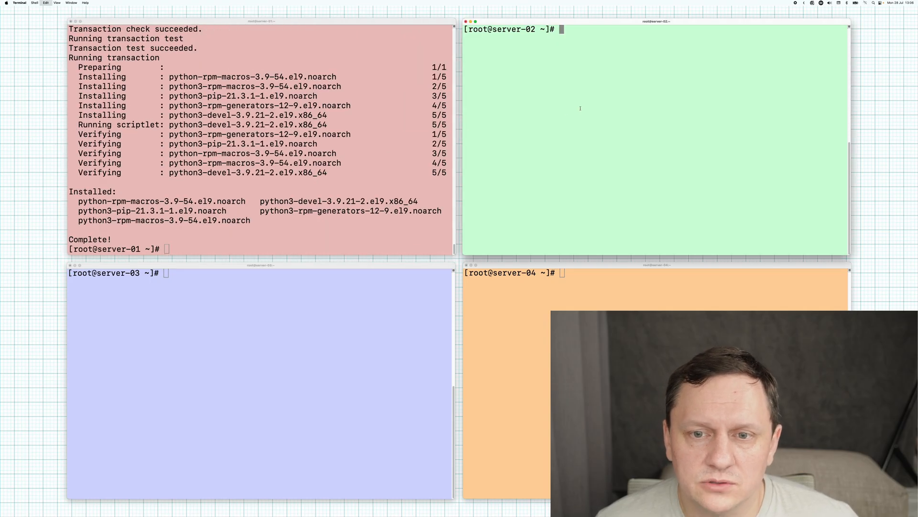
type("mkdir /cluster/l")
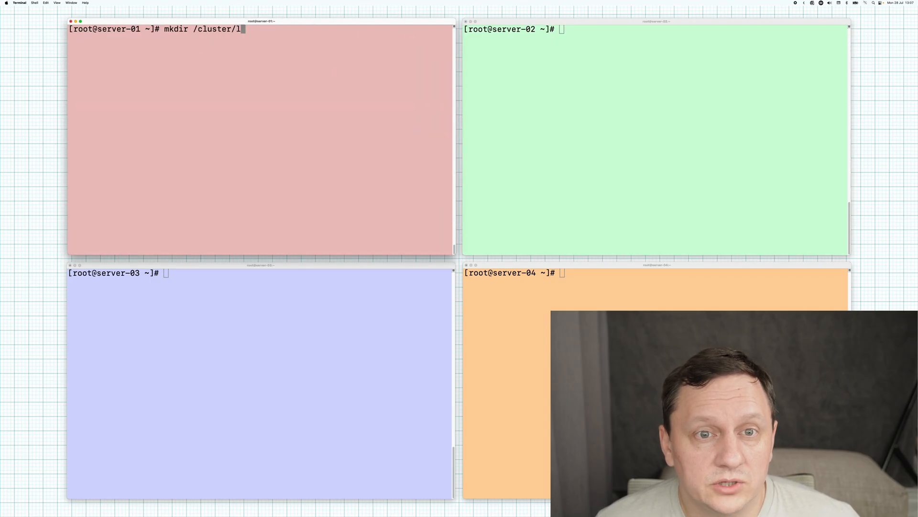
Create /cluster/llm and export VLLM_HOST_IP=10.3.6.1 on server-01
key("Return")
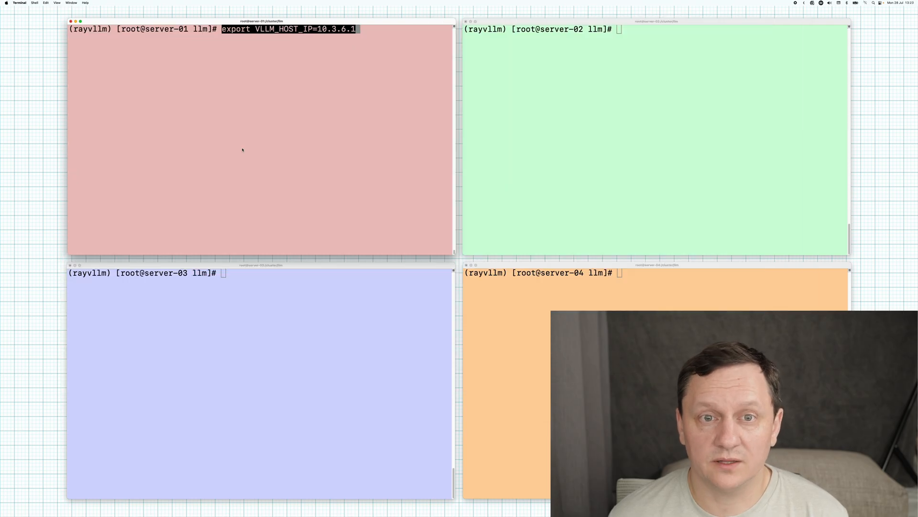
key("Return")
type("ray status")
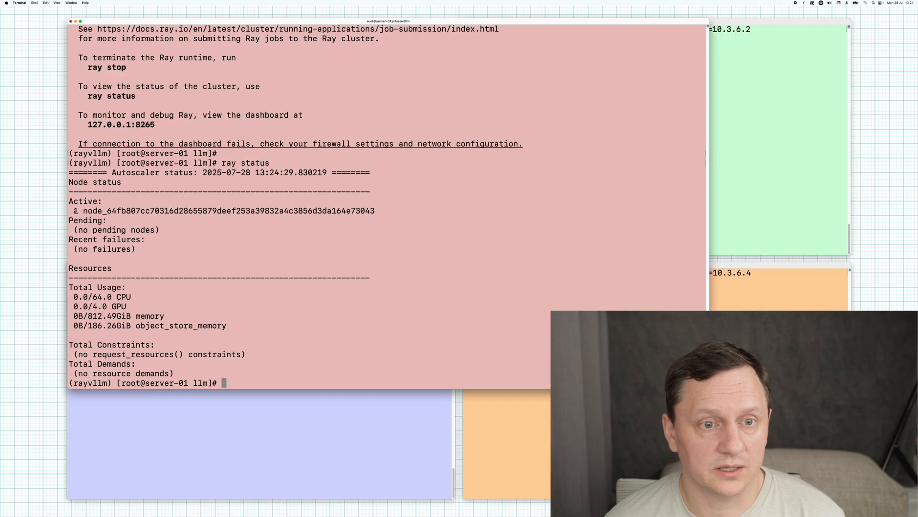
Start Ray on the servers and list the cluster's four nodes with 16 GPUs
double_click(228, 210)
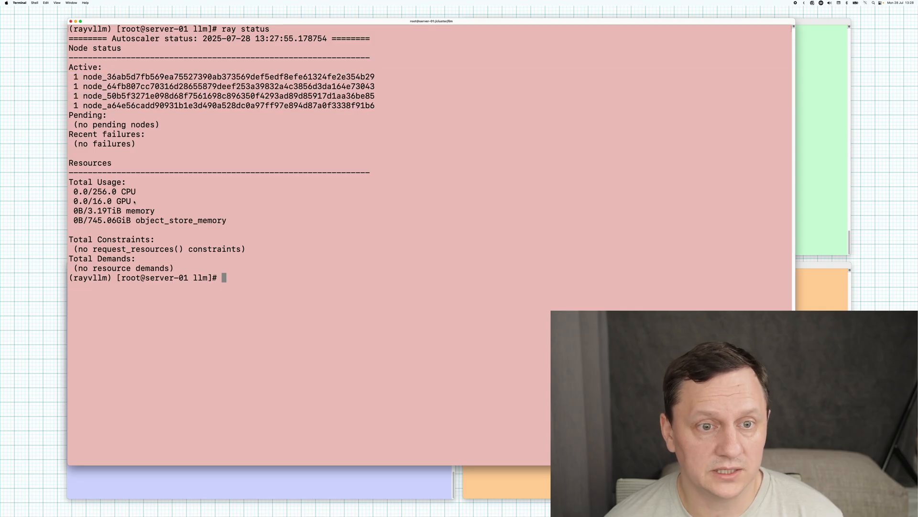
type("ray list nodes")
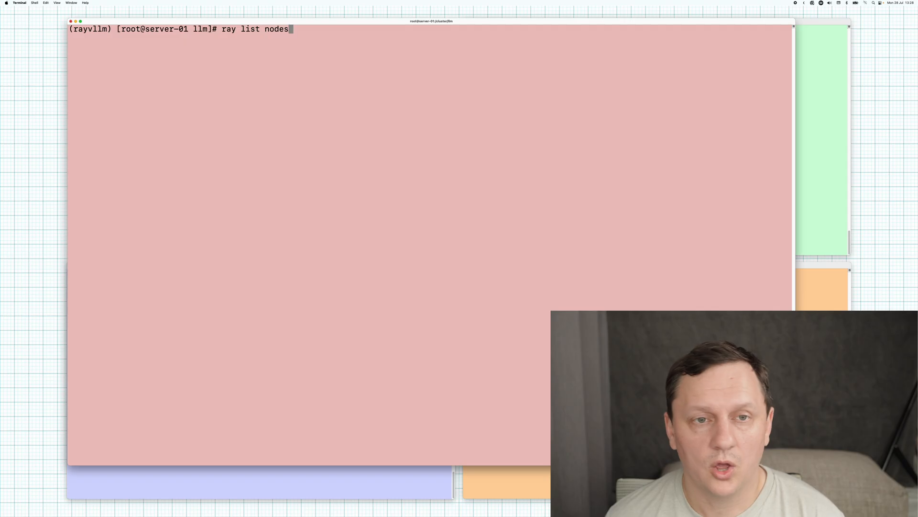
key("Return")
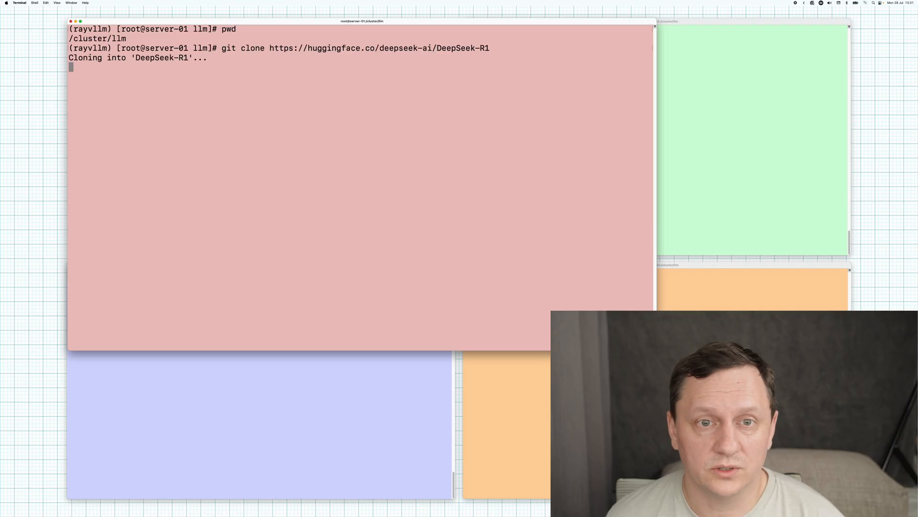
Measure DeepSeek-R1 (1.3T, 642G in .git) and enter the vllm serve command with tensor parallelism 16
type("du -sh DeepSeek-R1/")
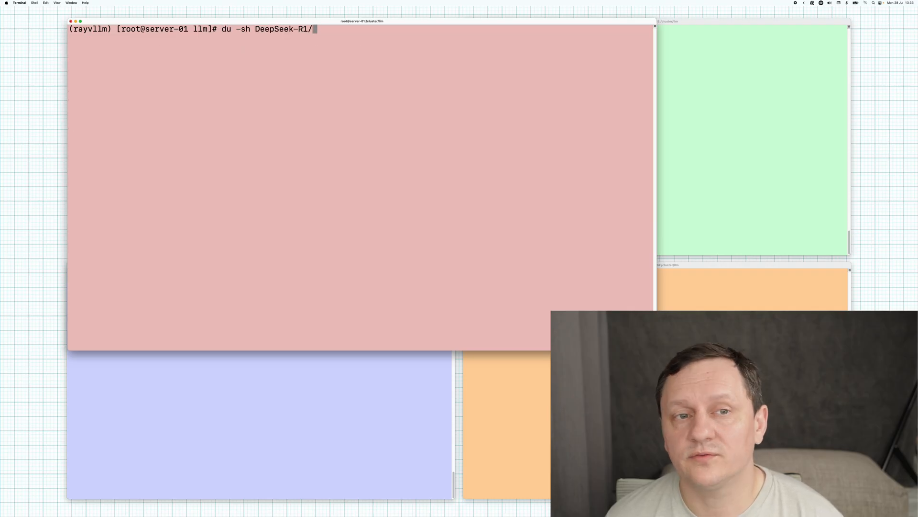
key("Return")
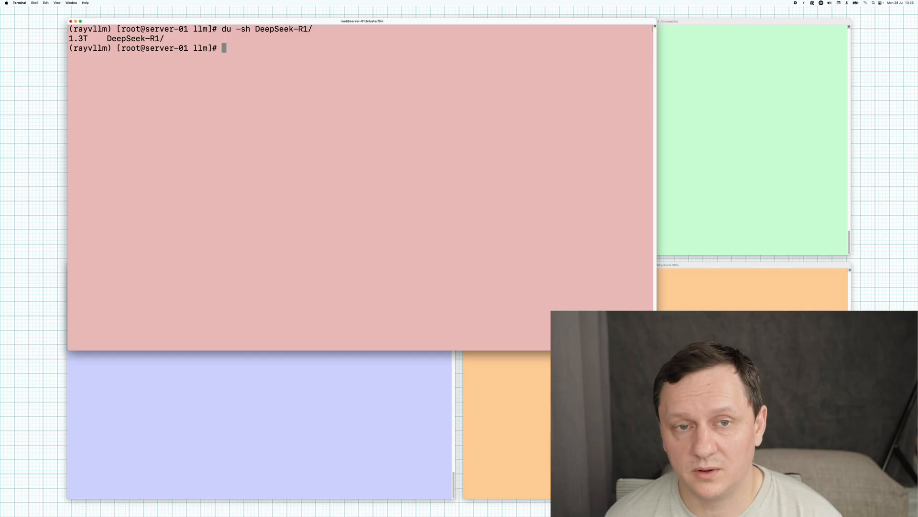
type("du -sh DeepSeek-R1/.git")
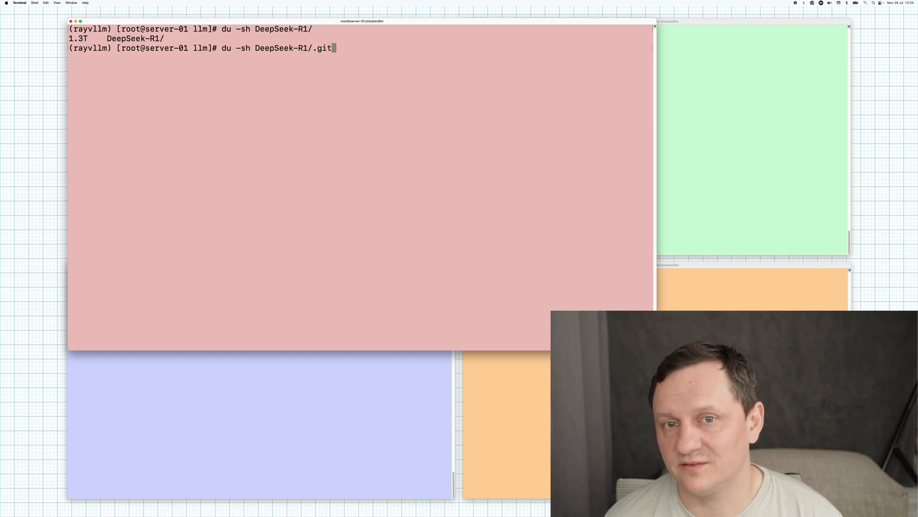
key("Return")
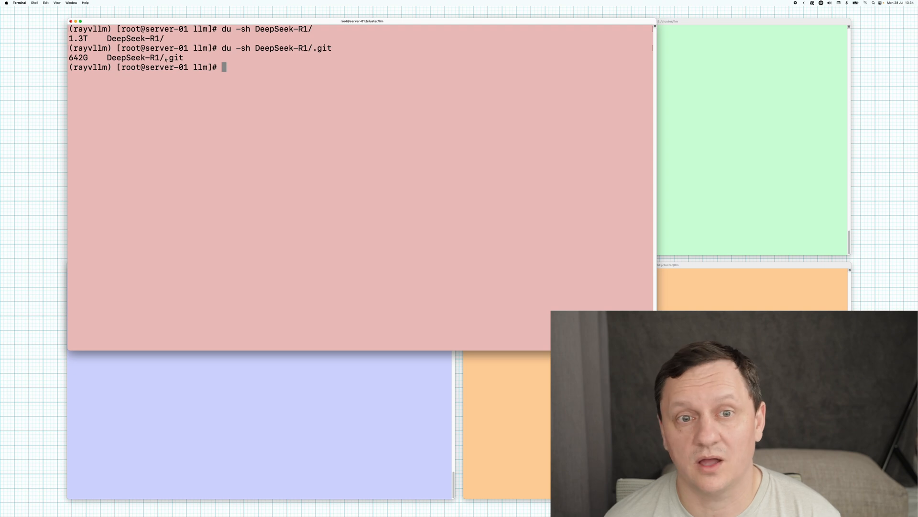
double_click(174, 57)
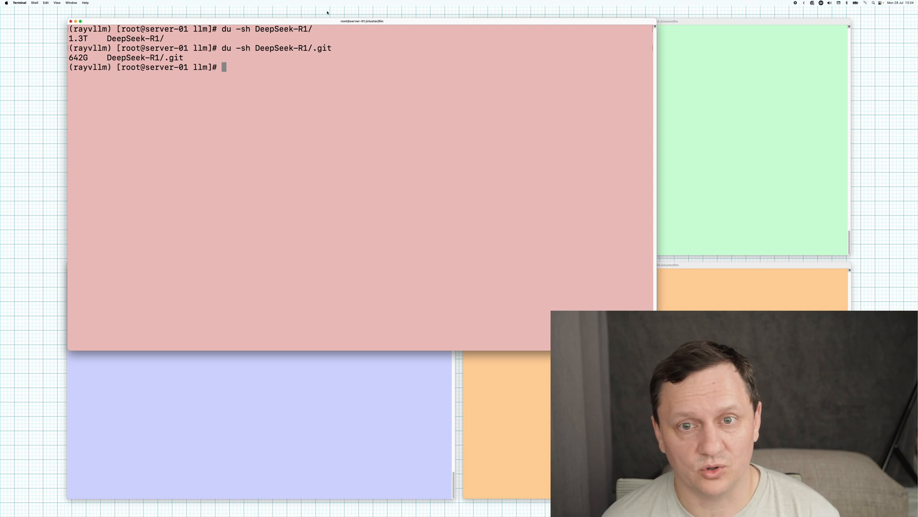
type("vllm serve /cluster/llm/DeepSeek-R1 --tensor-parallel-size 16 --port 8000 --max-model-len 20480")
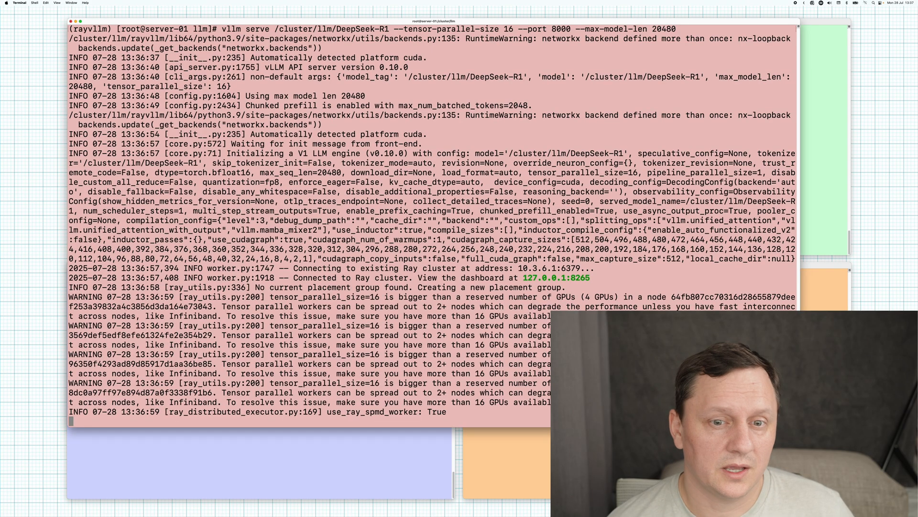
Scroll through the vLLM startup output serving DeepSeek-R1 on port 8000
scroll("down", 3)
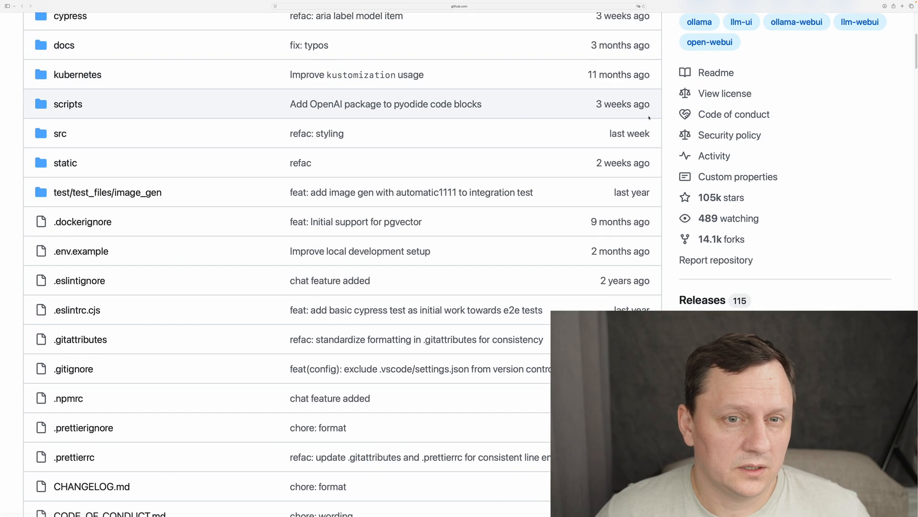
Switch to the Open WebUI app and show its user account menu
left_click(717, 72)
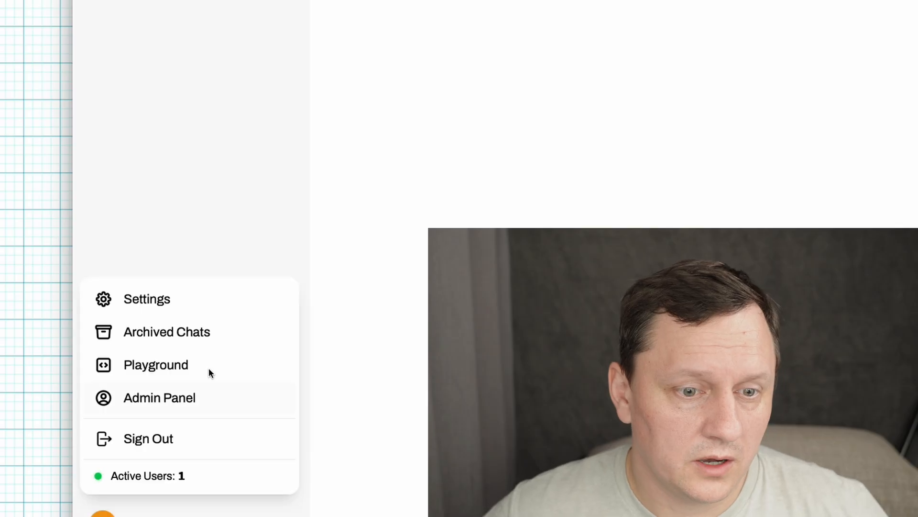
left_click(159, 397)
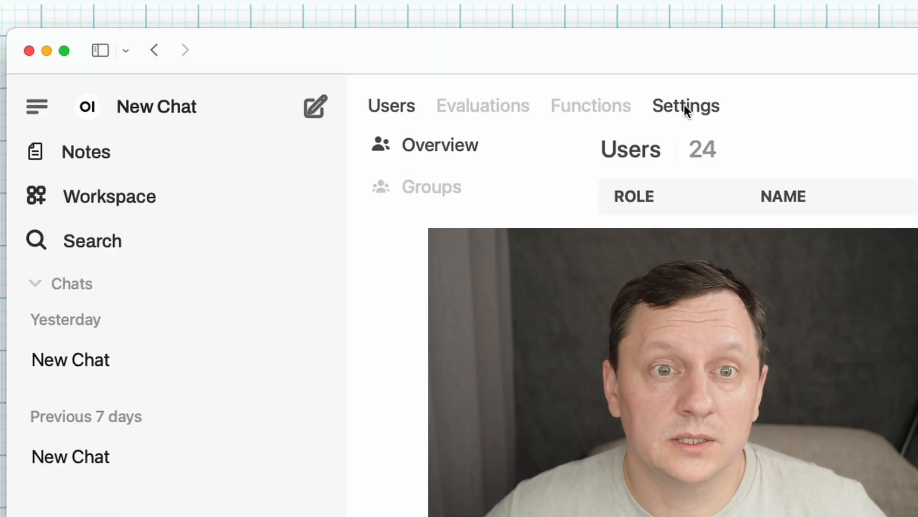
left_click(685, 105)
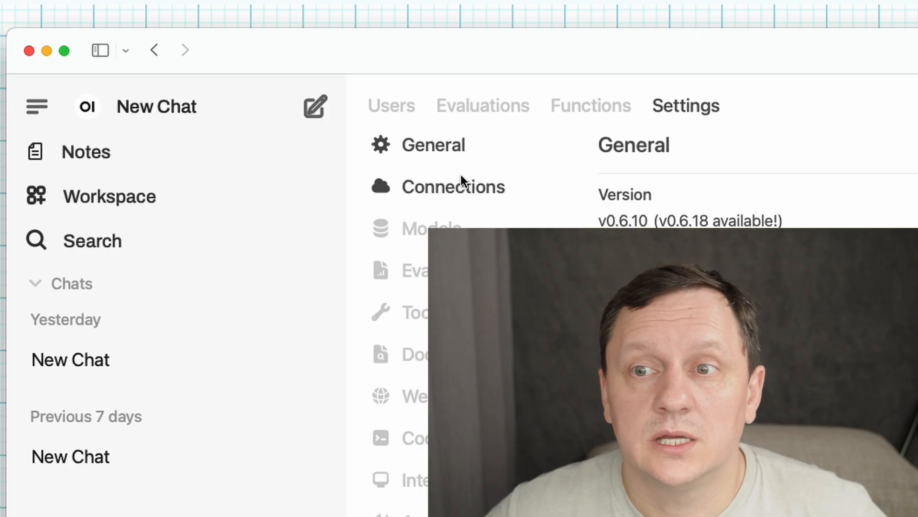
left_click(453, 187)
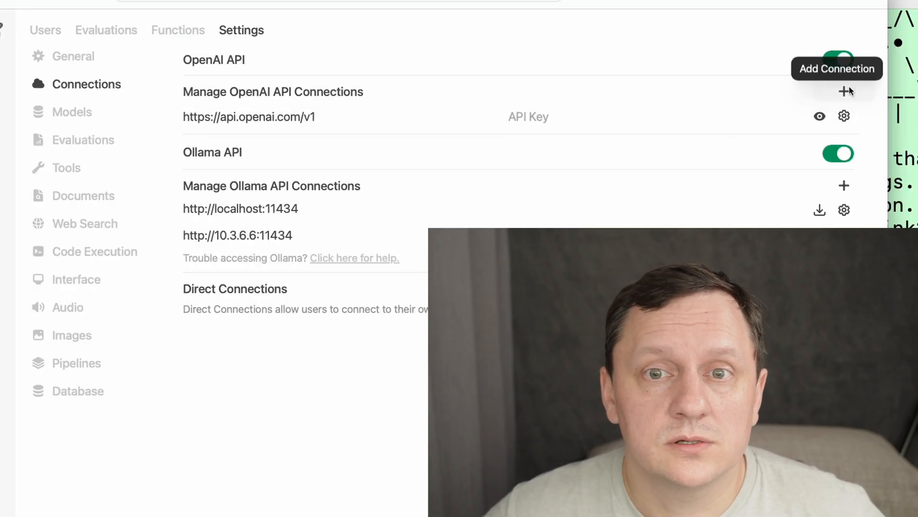
left_click(844, 91)
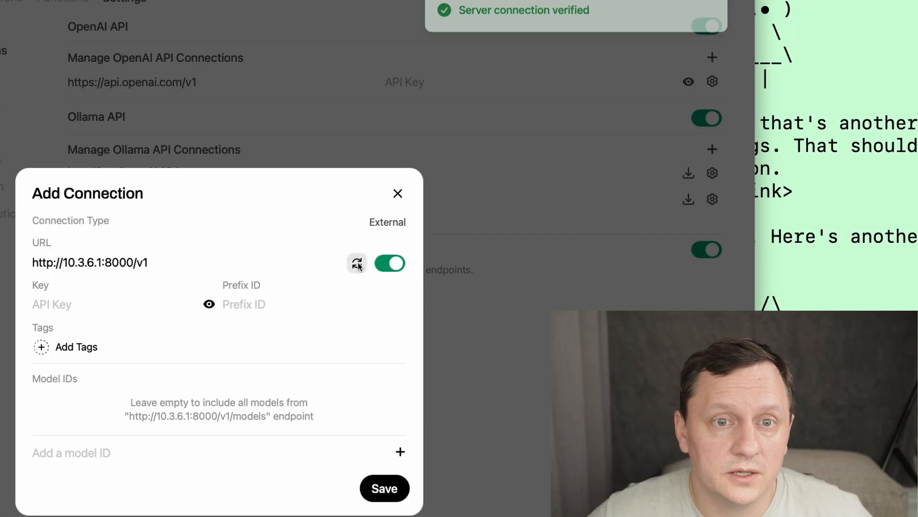
left_click(356, 263)
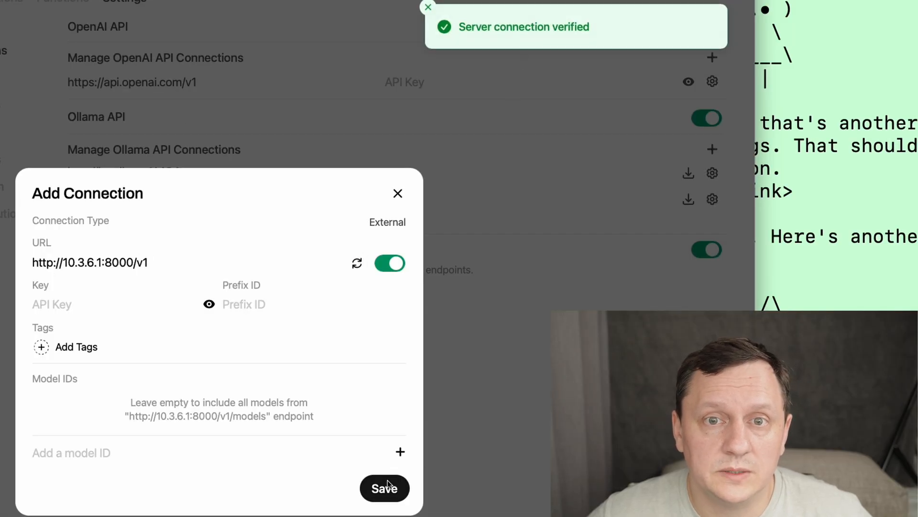
left_click(384, 488)
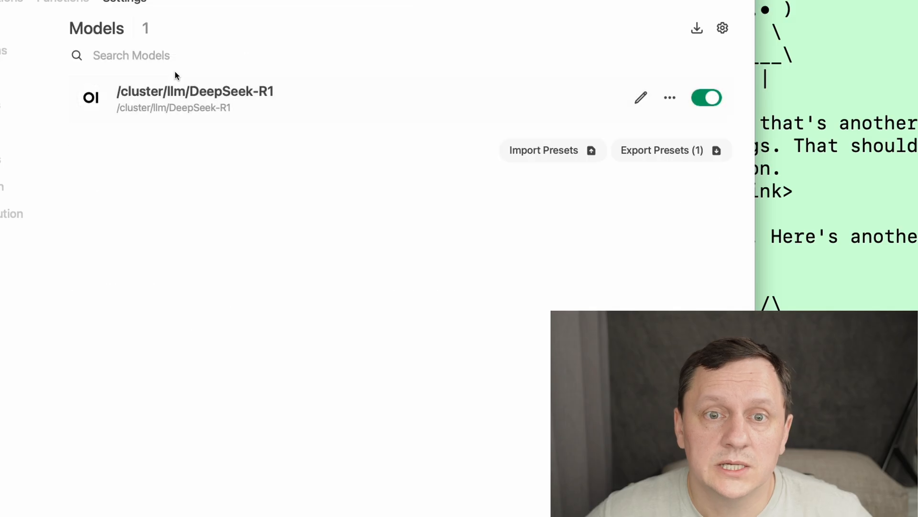
left_click(639, 97)
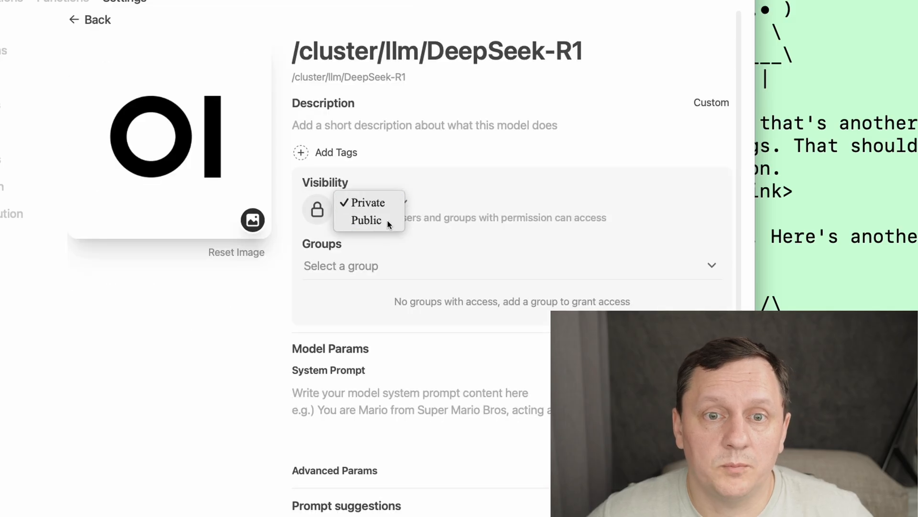
left_click(365, 219)
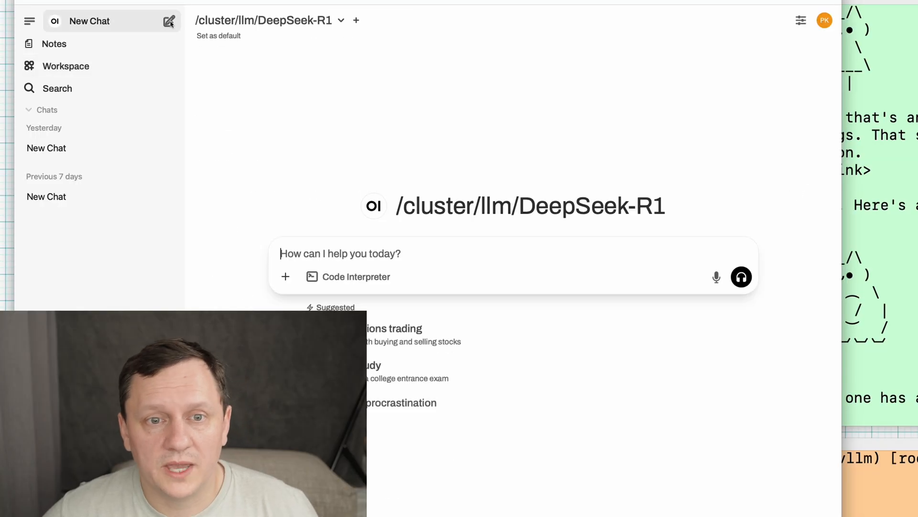
Ask DeepSeek-R1 'How to make a battery in the wild?'
type("How to make a battery in the wild?")
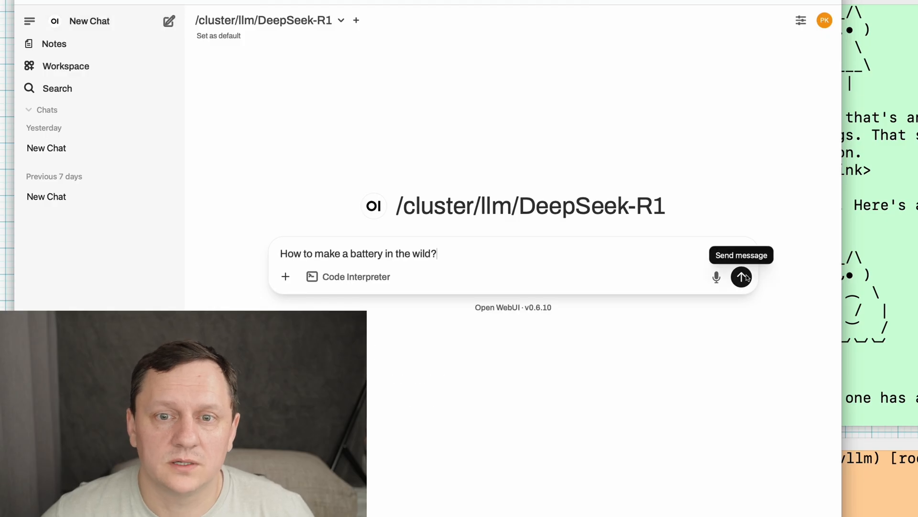
left_click(742, 277)
type("watch nvidia")
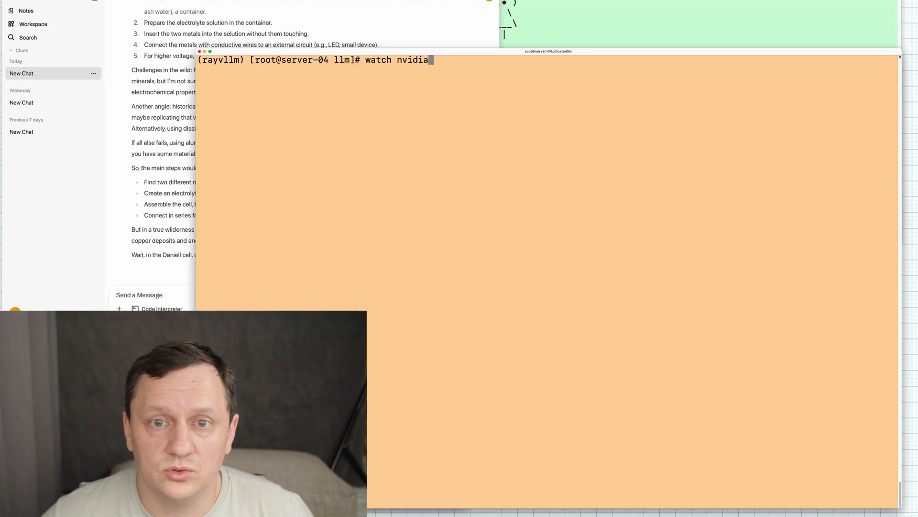
Run watch nvidia-smi on server-04, showing the four A100s around 90% busy
type("-smi")
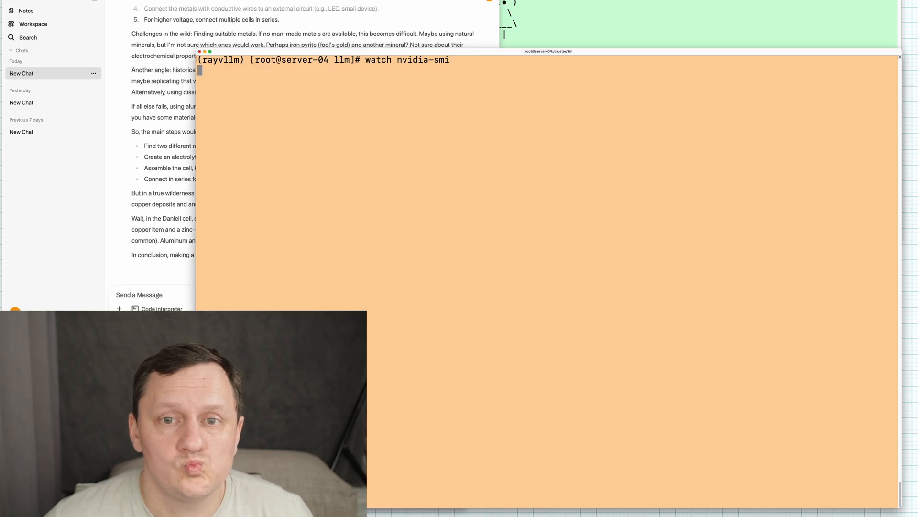
key("Return")
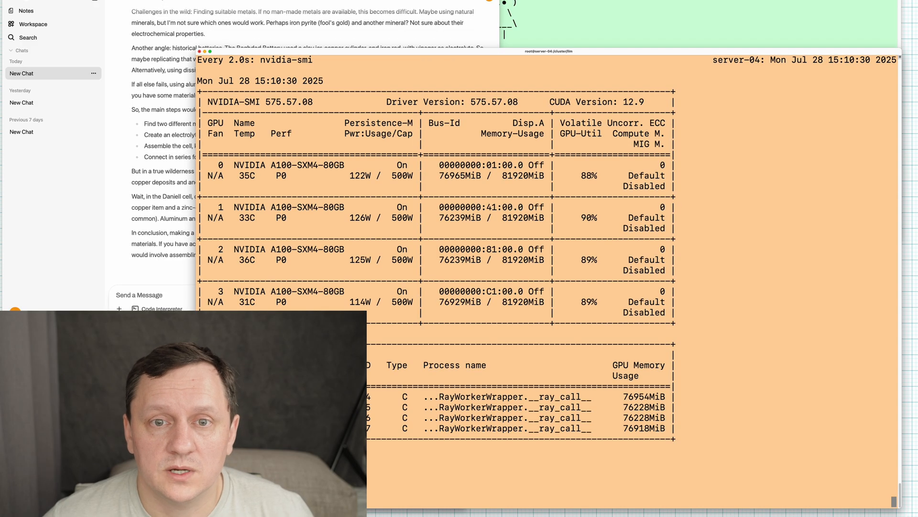
scroll("down", 3)
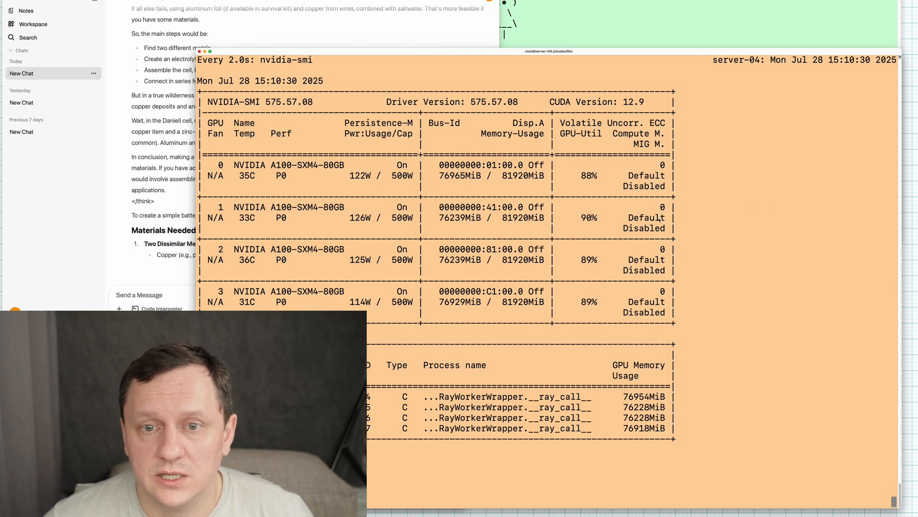